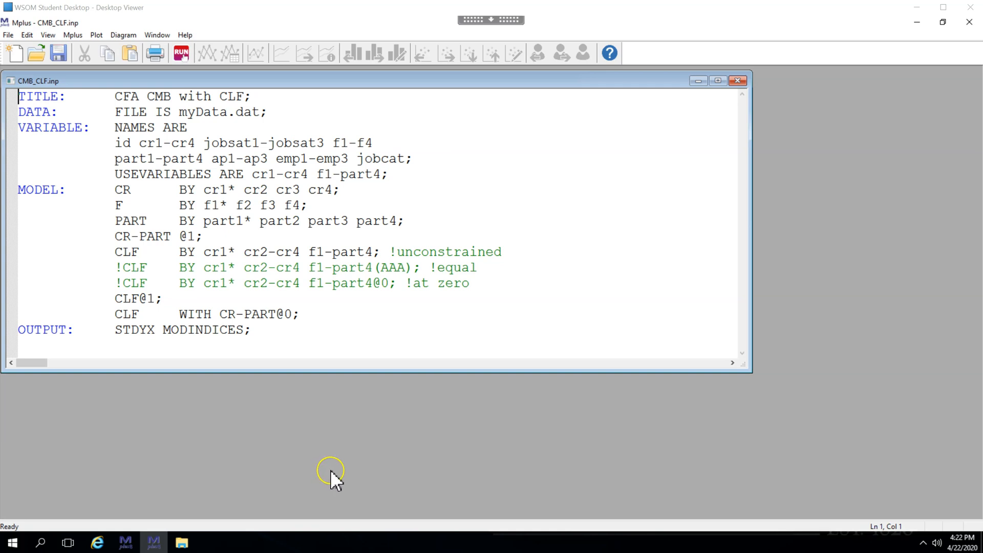
pyautogui.moveTo(153, 237)
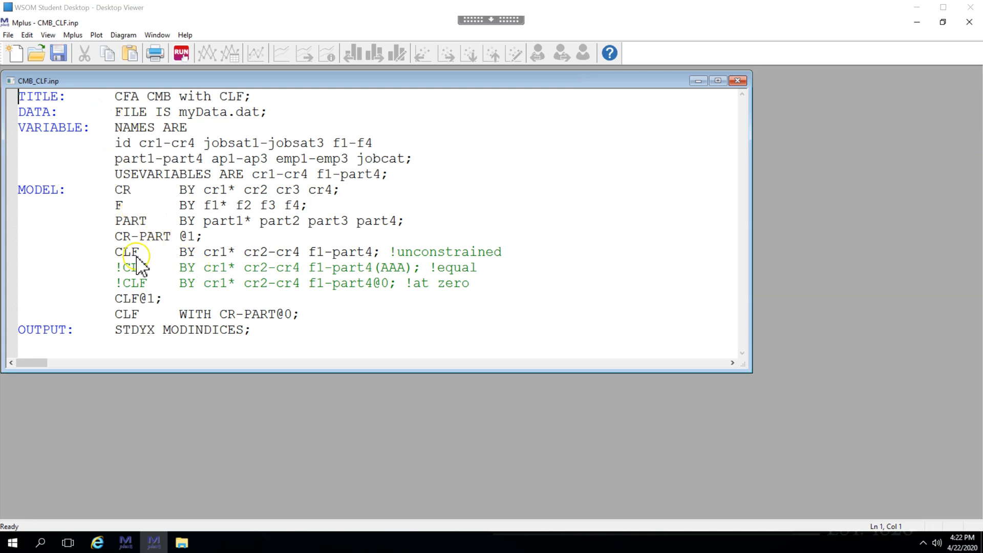
# - Review the unconstrained CLF statement, highlighting the CLF factor and its cr1 loading against the CR factor definition
pyautogui.click(116, 252)
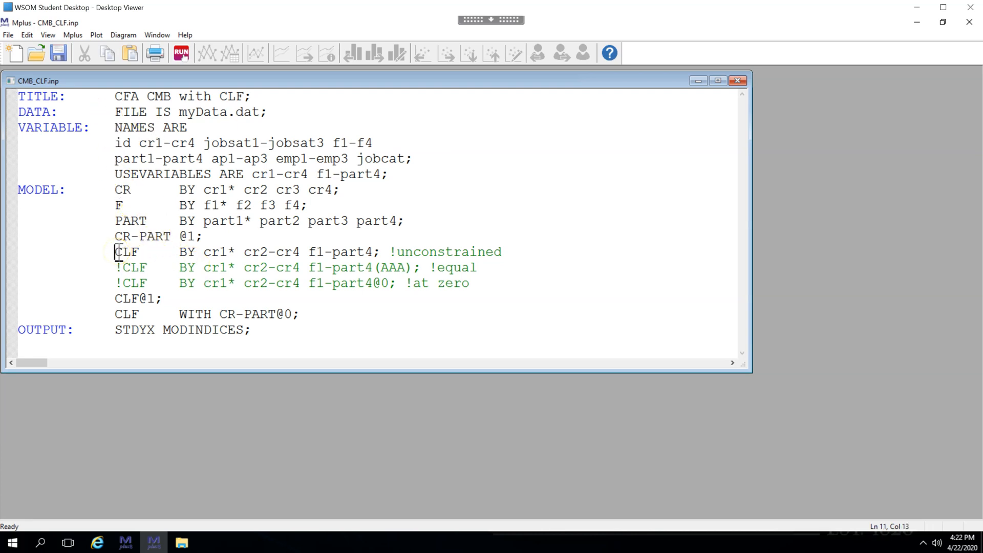
pyautogui.doubleClick(126, 252)
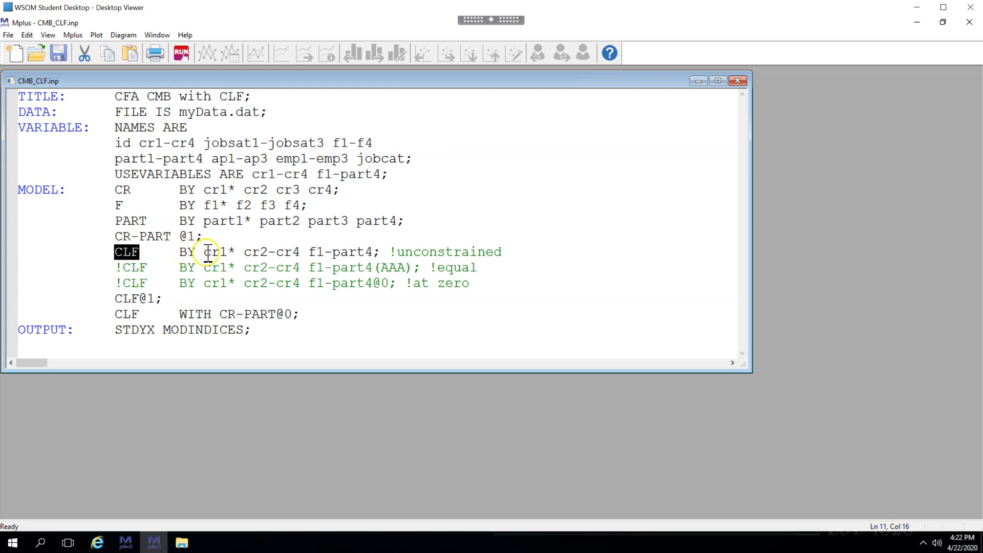
pyautogui.doubleClick(216, 252)
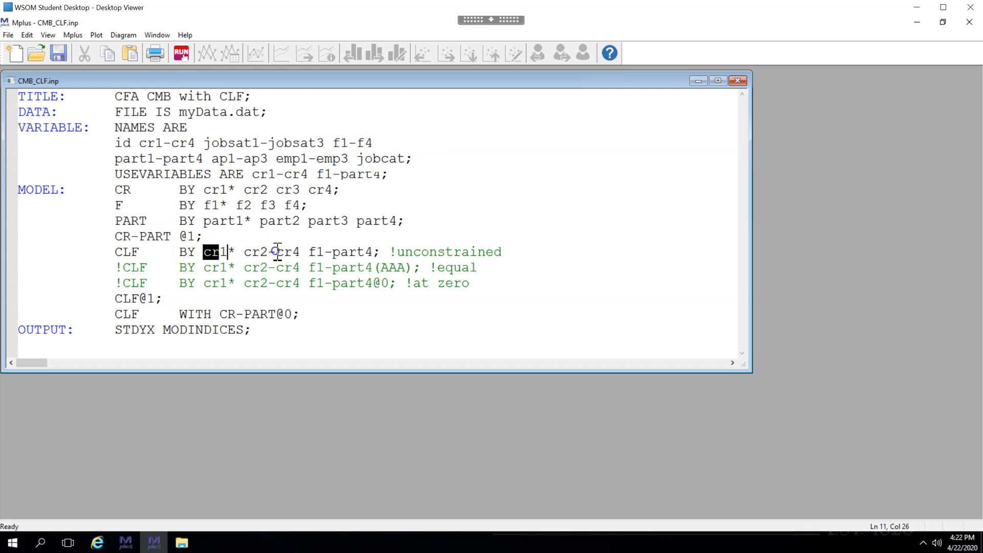
pyautogui.moveTo(202, 252); pyautogui.dragTo(370, 252)
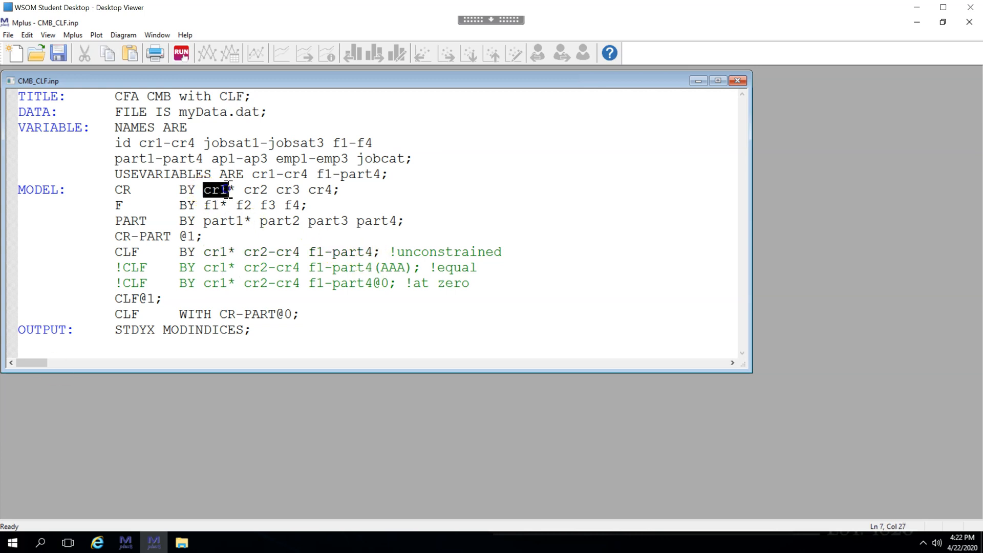
pyautogui.doubleClick(374, 221)
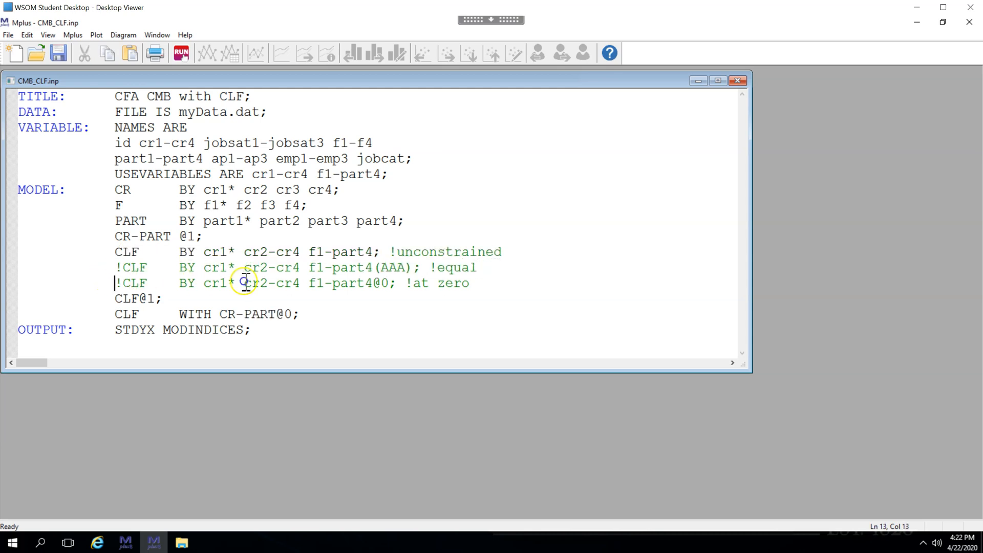
# - Review the zero-covariance line, run the unconstrained CLF model and highlight chi-square 105.569 on 39 df
pyautogui.moveTo(114, 283); pyautogui.dragTo(469, 283)
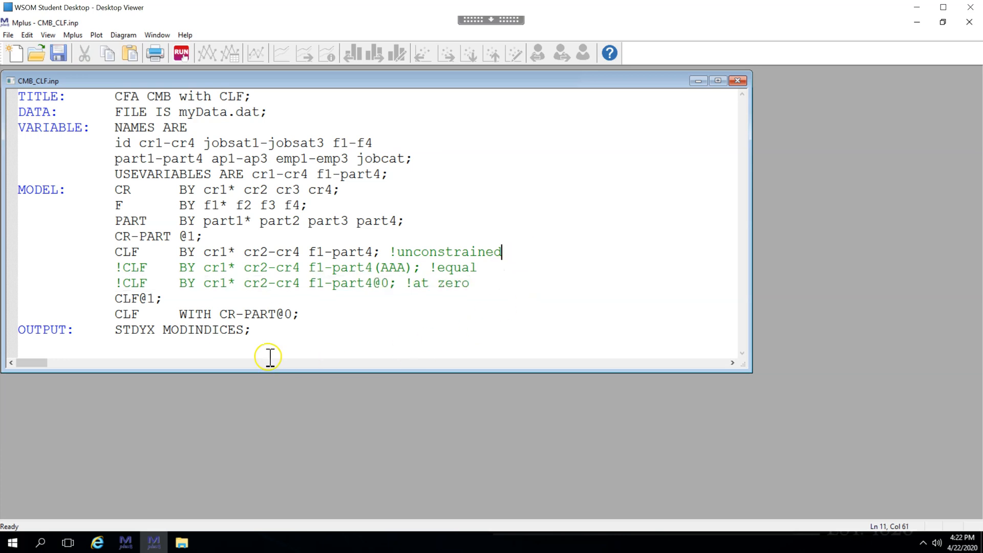
pyautogui.tripleClick(136, 298)
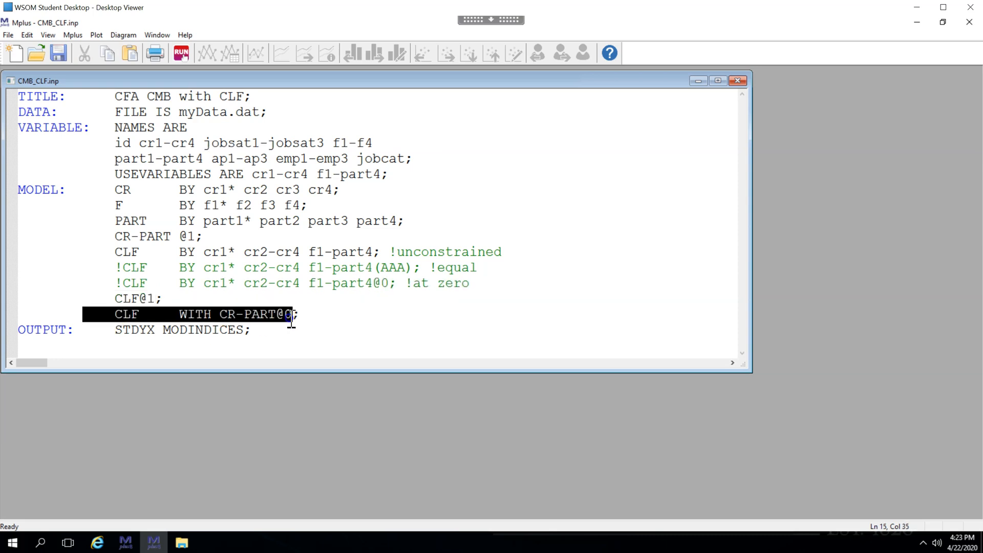
pyautogui.moveTo(295, 329)
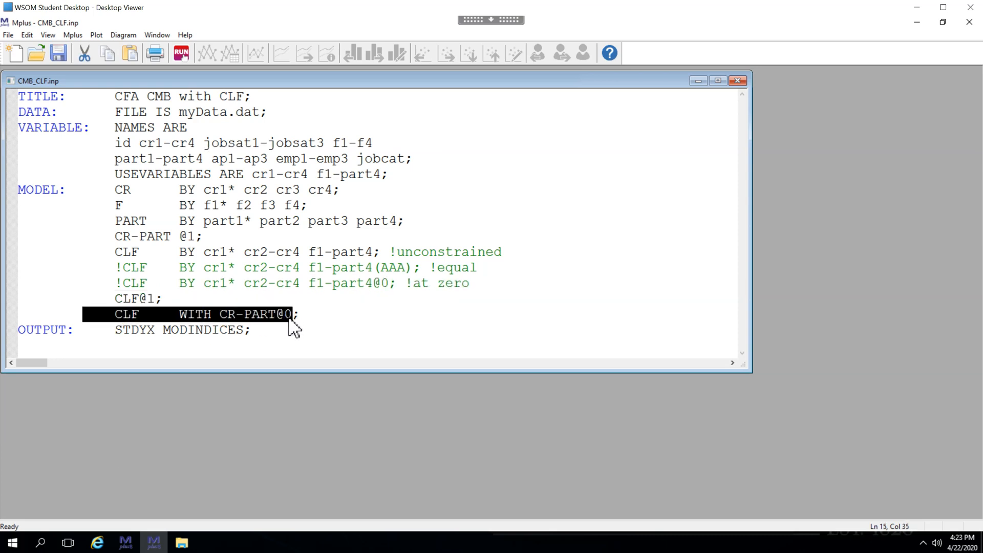
pyautogui.click(287, 314)
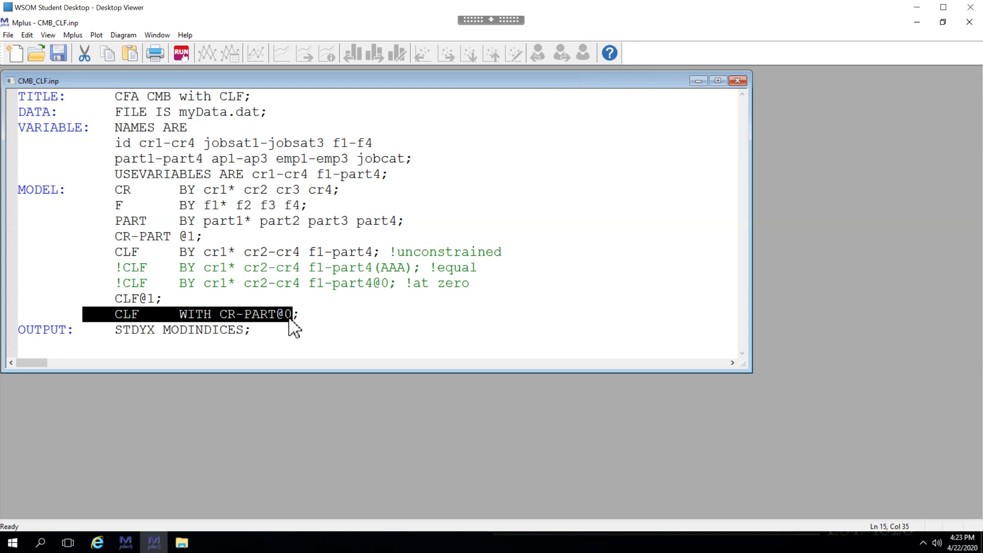
pyautogui.click(180, 52)
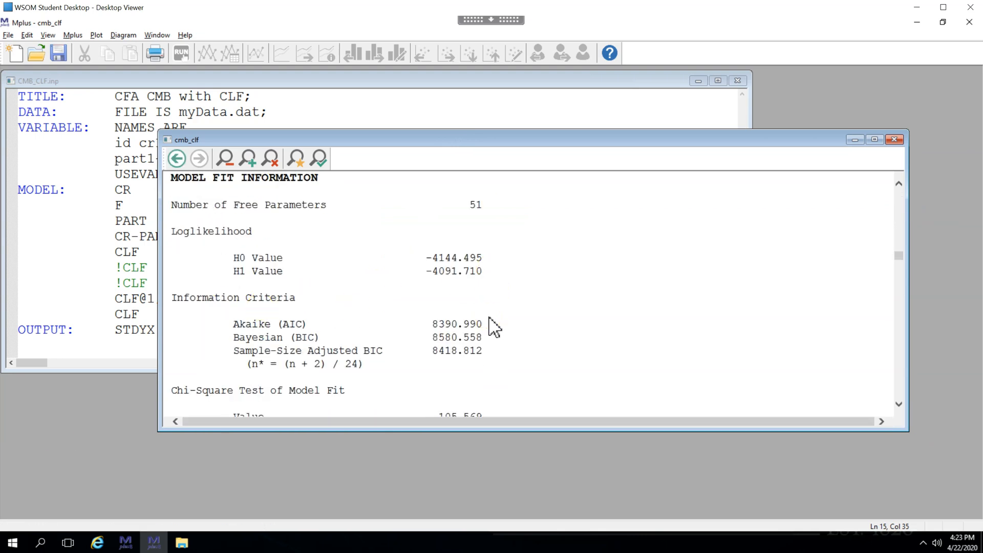
pyautogui.scroll(-3)
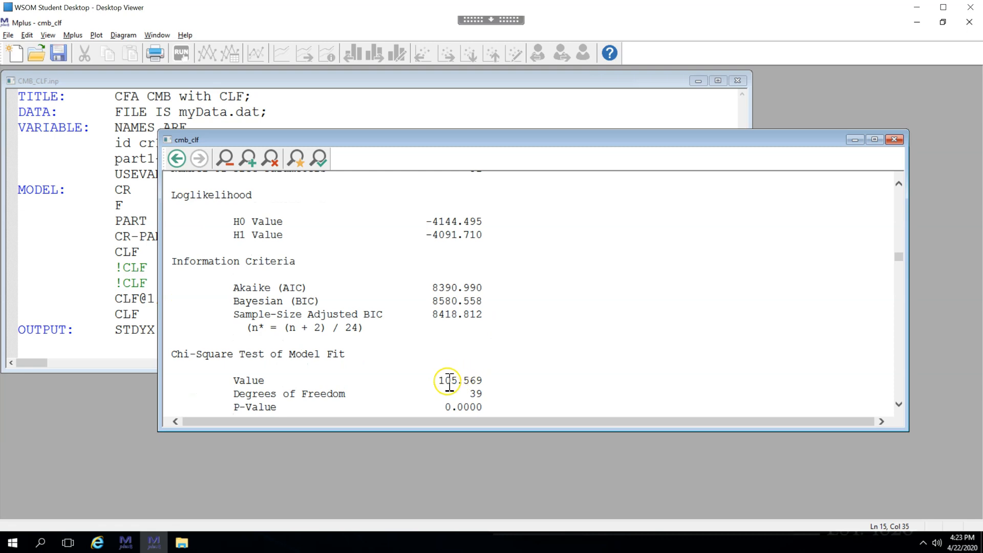
pyautogui.doubleClick(459, 380)
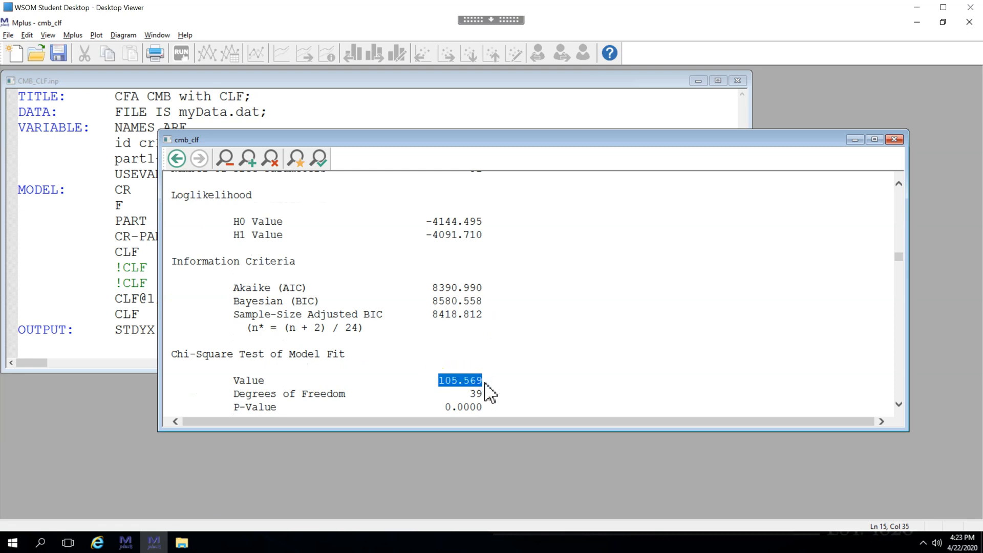
pyautogui.moveTo(515, 401)
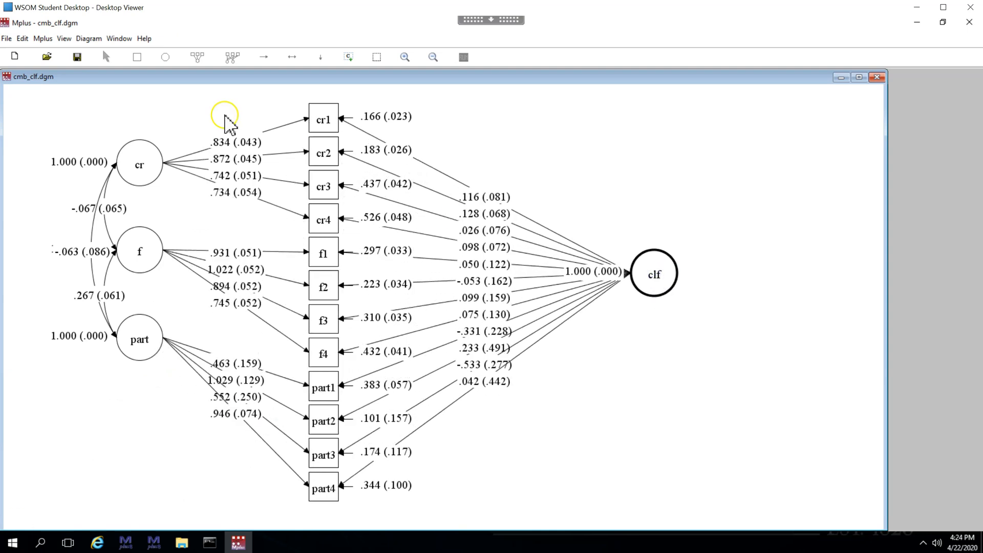
# - Show standardized STDYX estimates on the diagram (e.g. .892 for cr1) and return to the input file
pyautogui.click(64, 38)
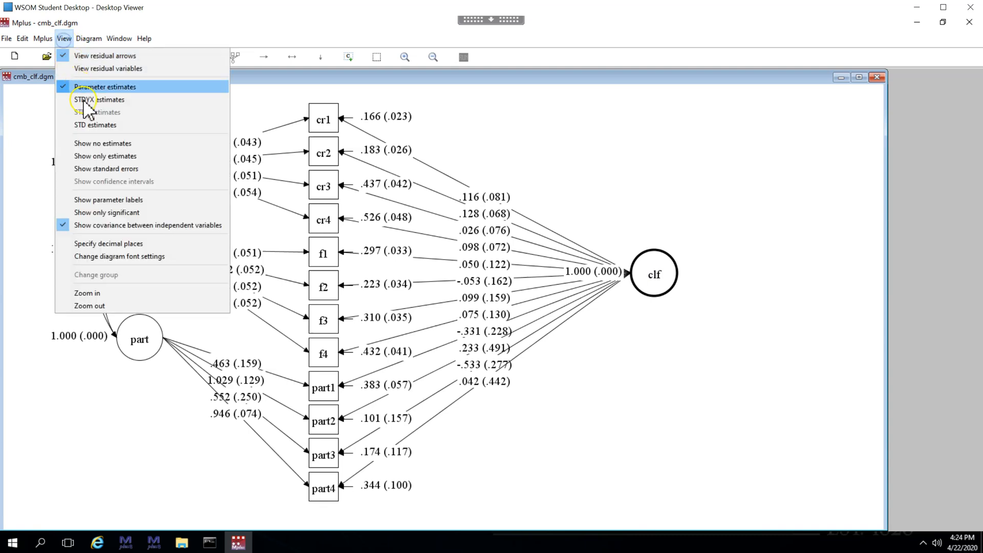
pyautogui.click(99, 99)
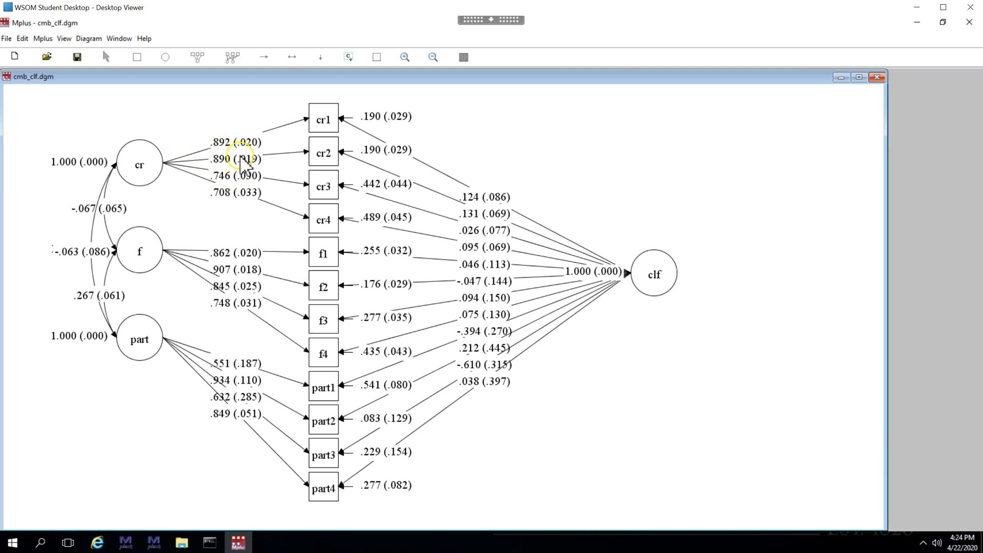
pyautogui.moveTo(234, 452)
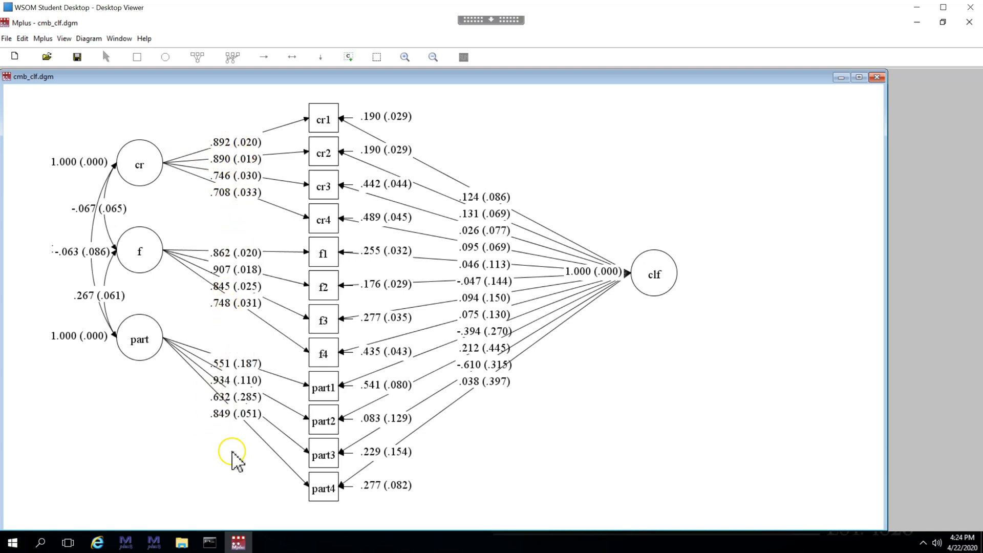
pyautogui.moveTo(241, 482)
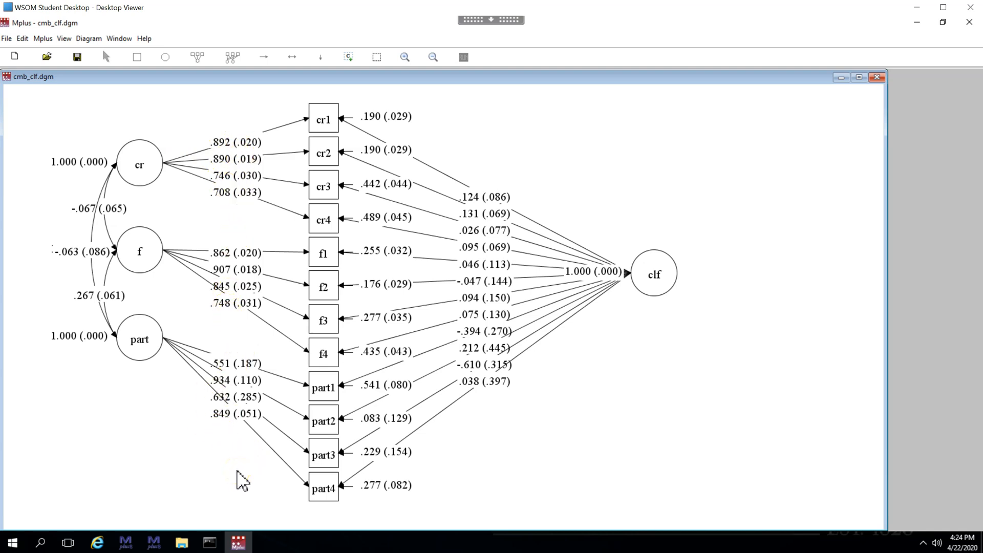
pyautogui.click(482, 197)
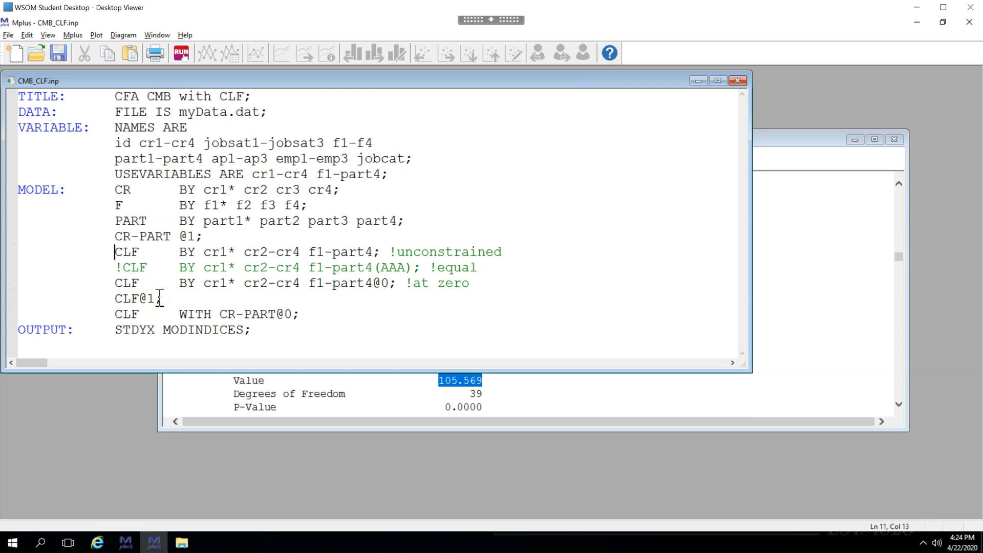
# - Comment out the unconstrained CLF line, run the @0 model and highlight chi-square 146.842
pyautogui.write('!')
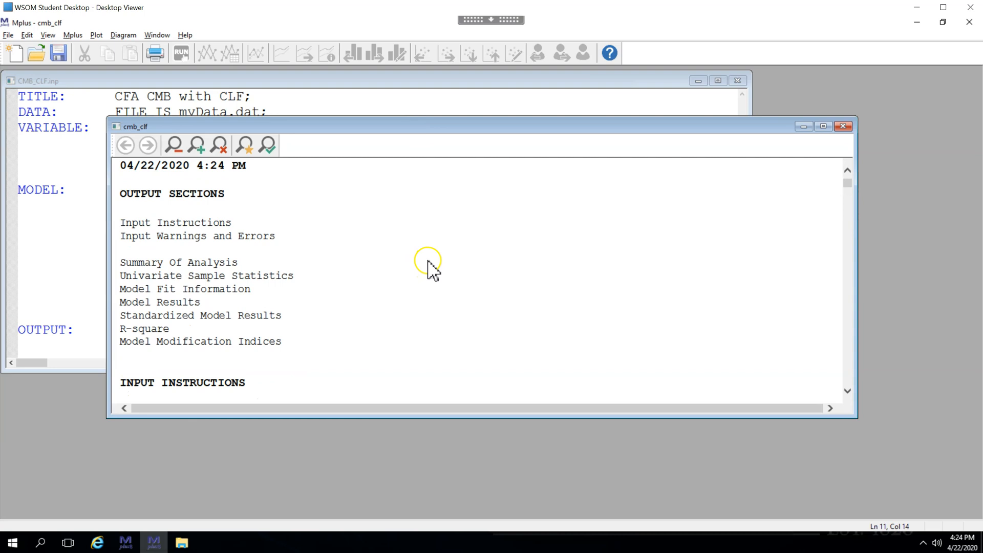
pyautogui.moveTo(207, 320)
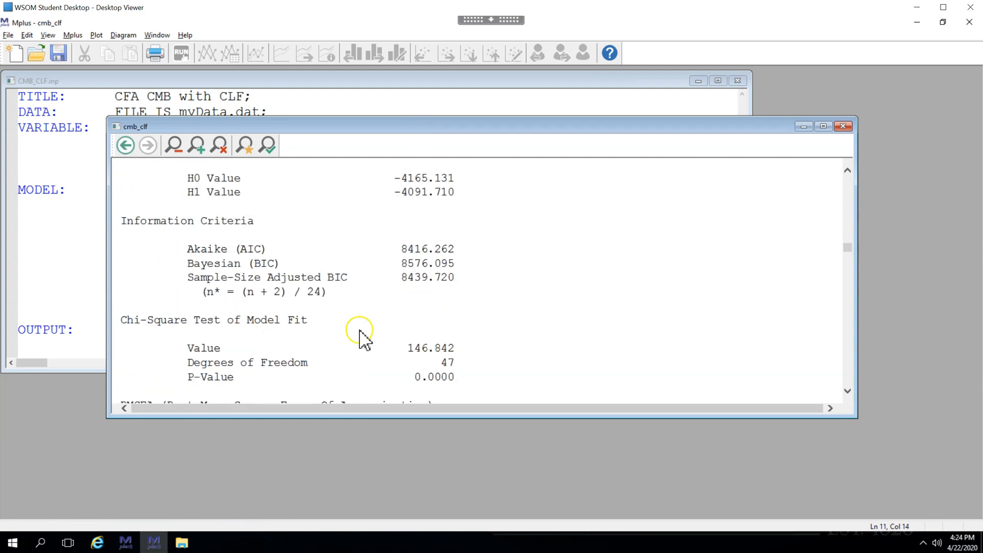
pyautogui.doubleClick(431, 348)
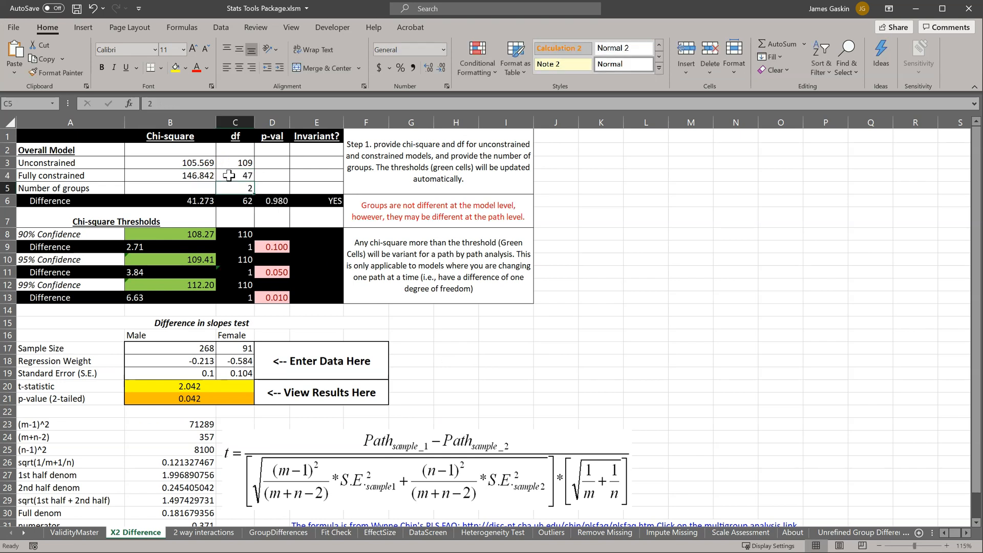
# - Enter the fully constrained degrees of freedom (47) in the chi-square difference sheet
pyautogui.click(316, 201)
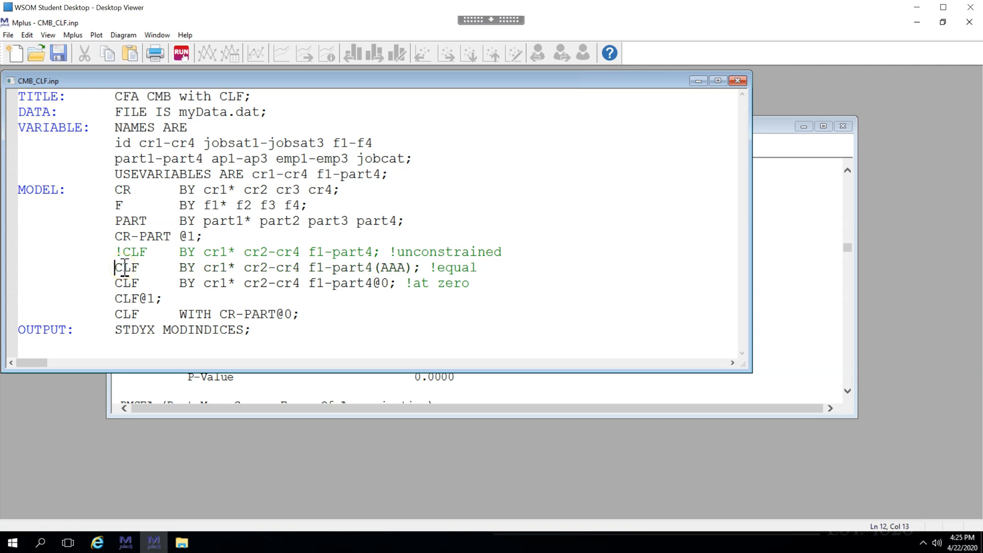
# - Comment out the other CLF lines with '!' and run the equal-constraint (AAA) model
pyautogui.write('!')
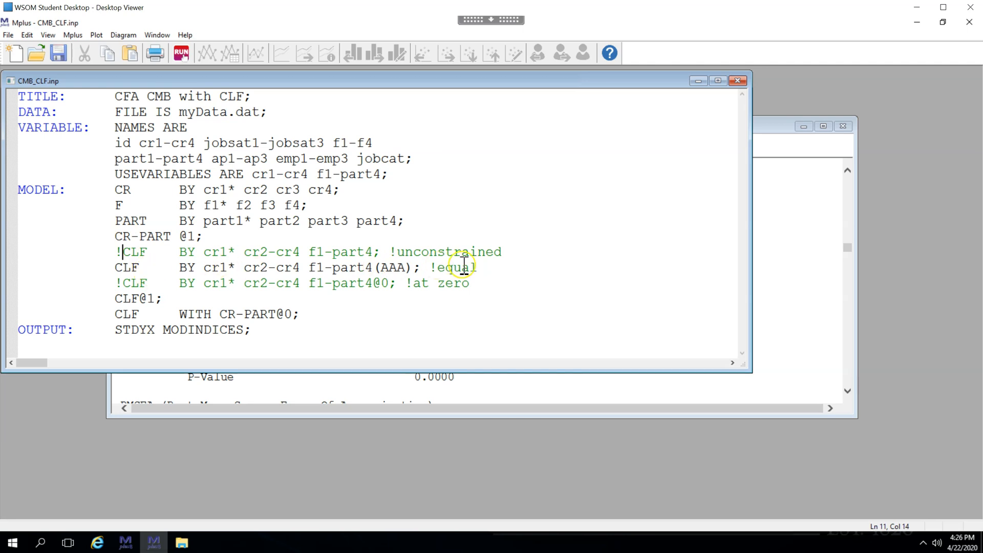
pyautogui.click(180, 52)
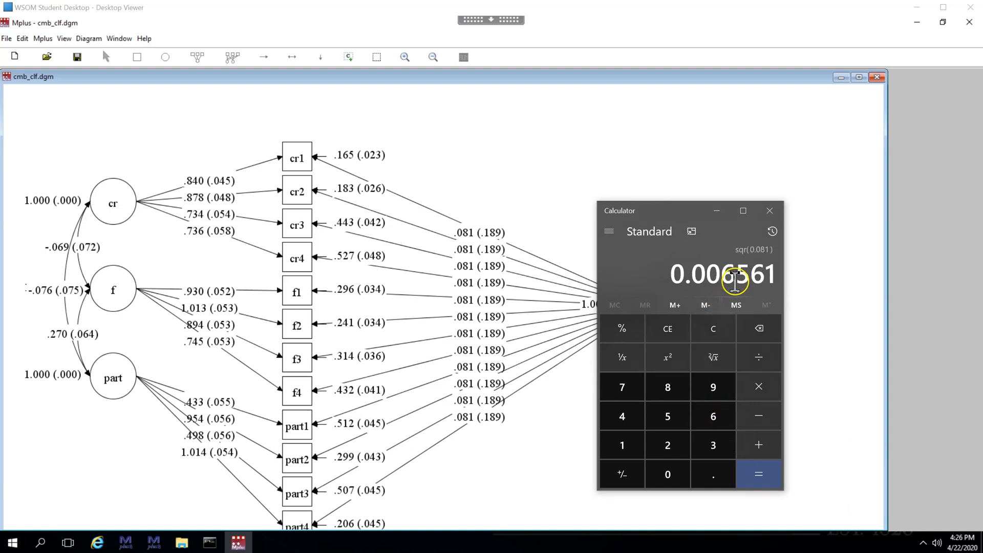
pyautogui.moveTo(733, 285)
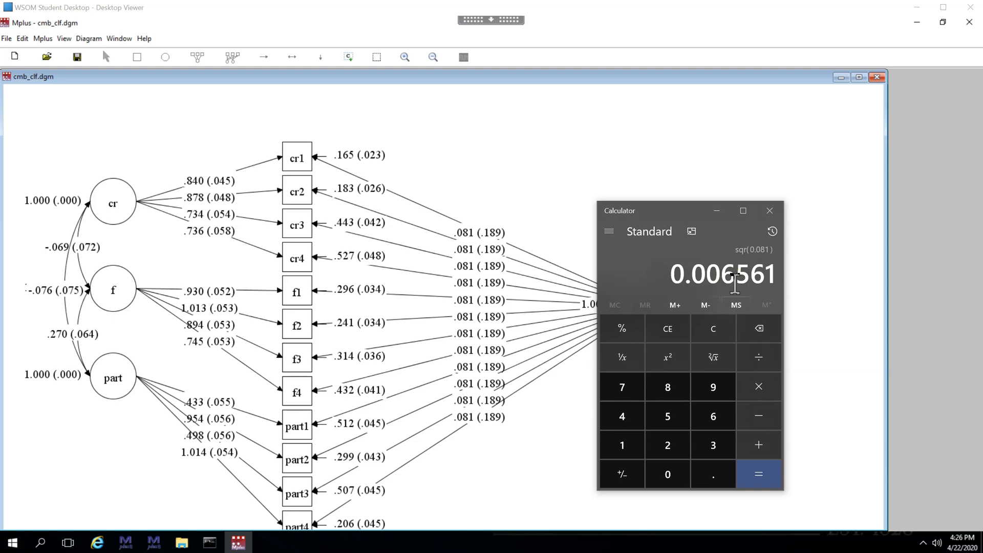
pyautogui.moveTo(747, 260)
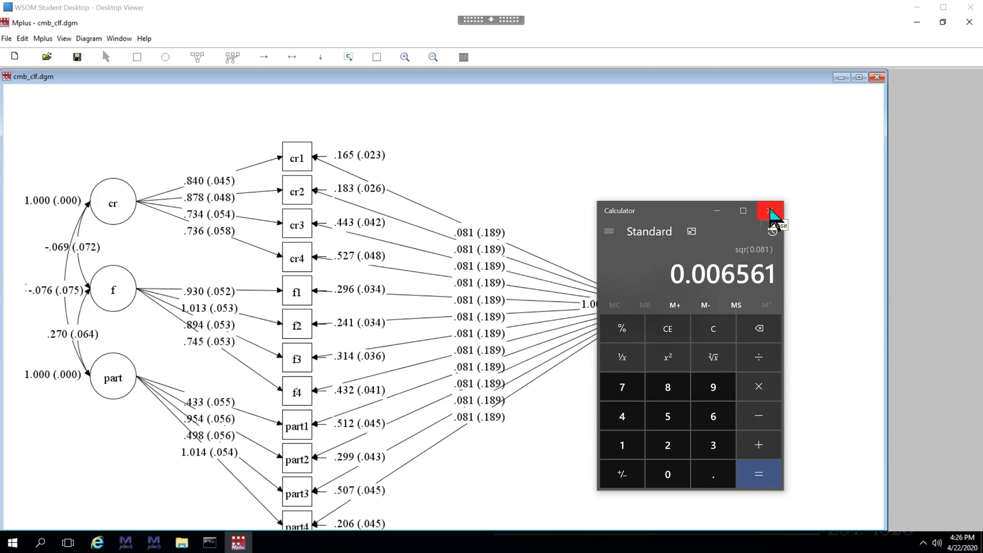
# - Close the calculator showing .081 squared, leaving the equal-loadings diagram visible
pyautogui.click(770, 210)
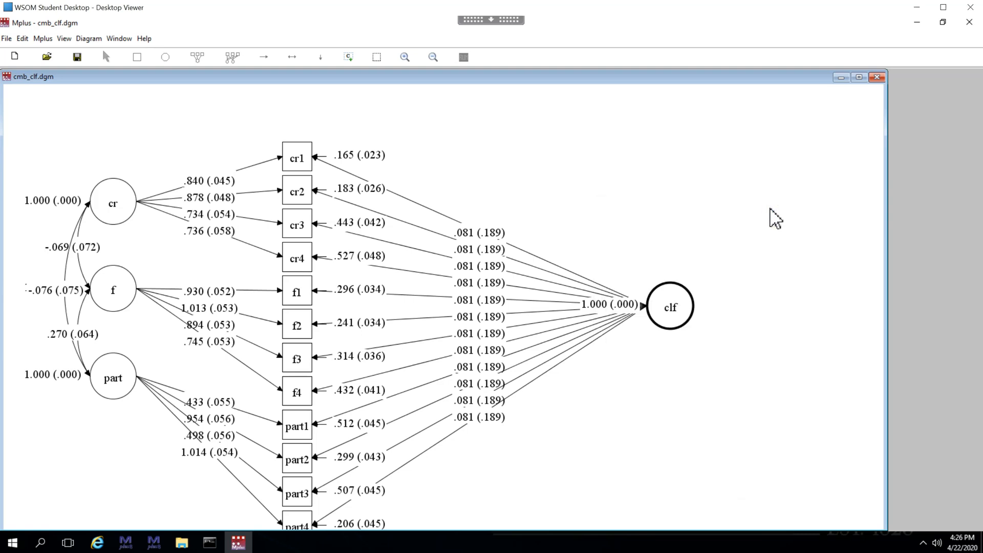